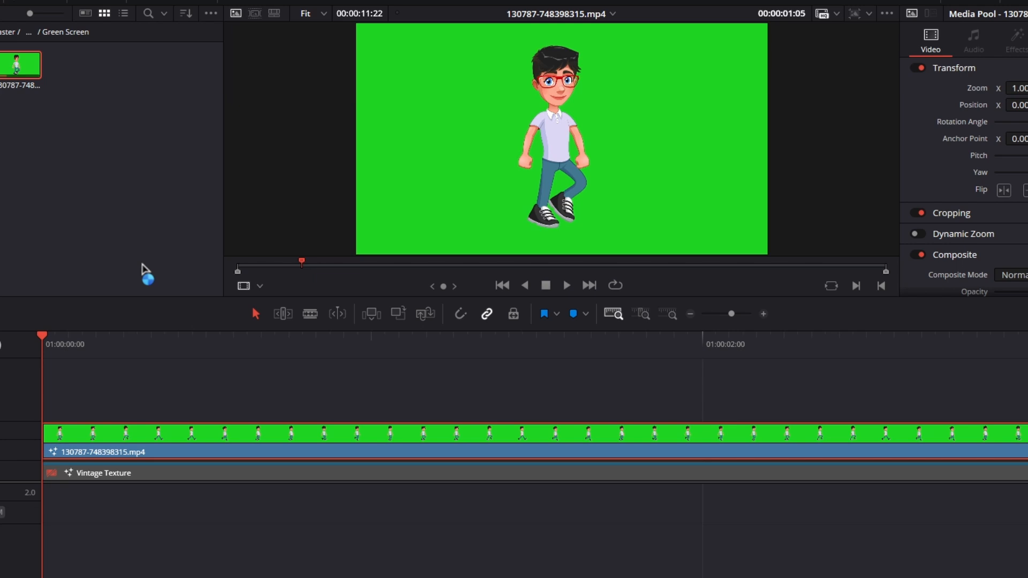
mouse_move(139, 272)
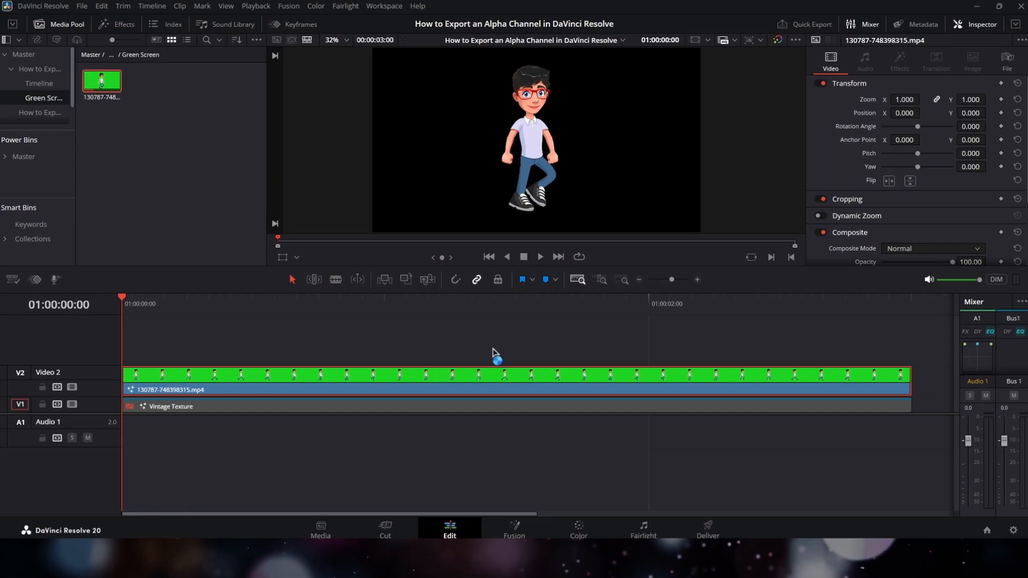
On the Deliver page, set Format QuickTime and try the Apple ProRes codec types
left_click(707, 526)
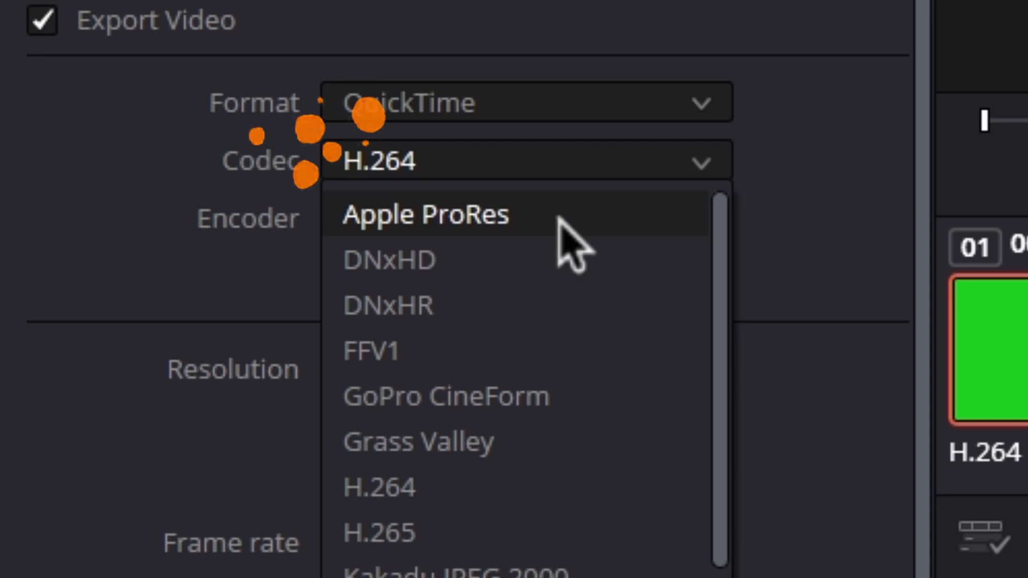
left_click(428, 215)
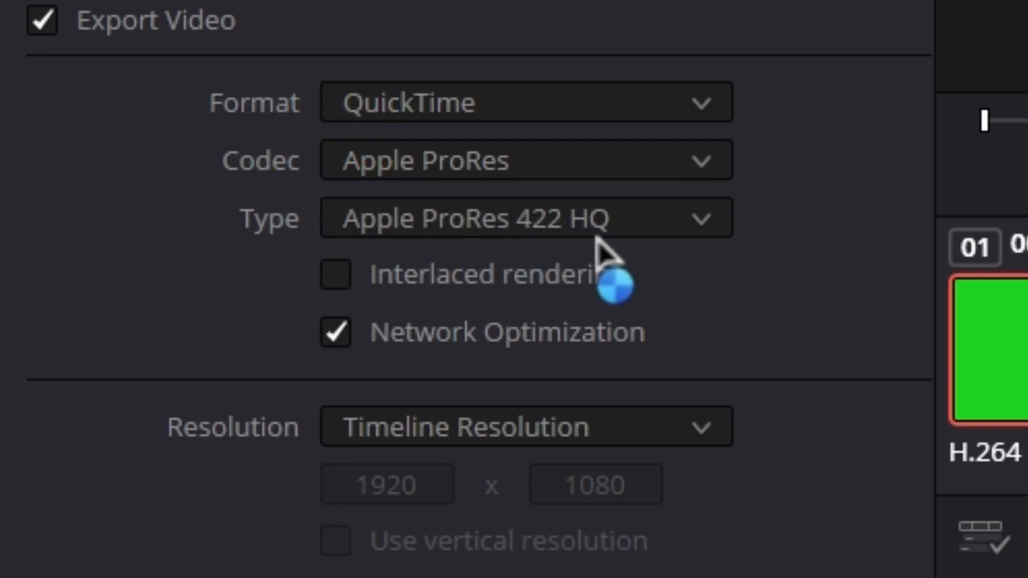
left_click(519, 218)
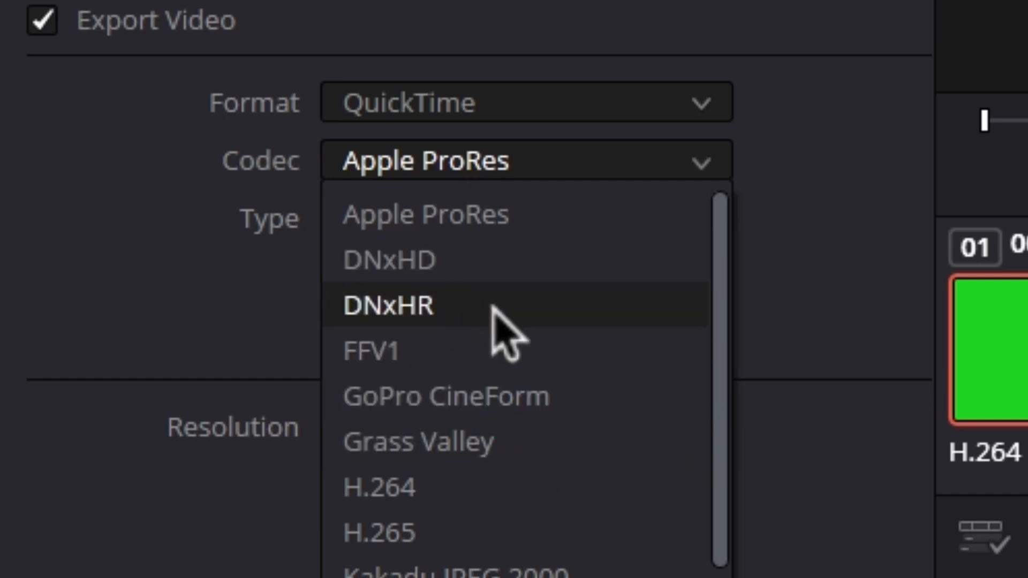
Try DNxHR, then settle on the GoPro CineForm YUV 10-bit codec
left_click(387, 306)
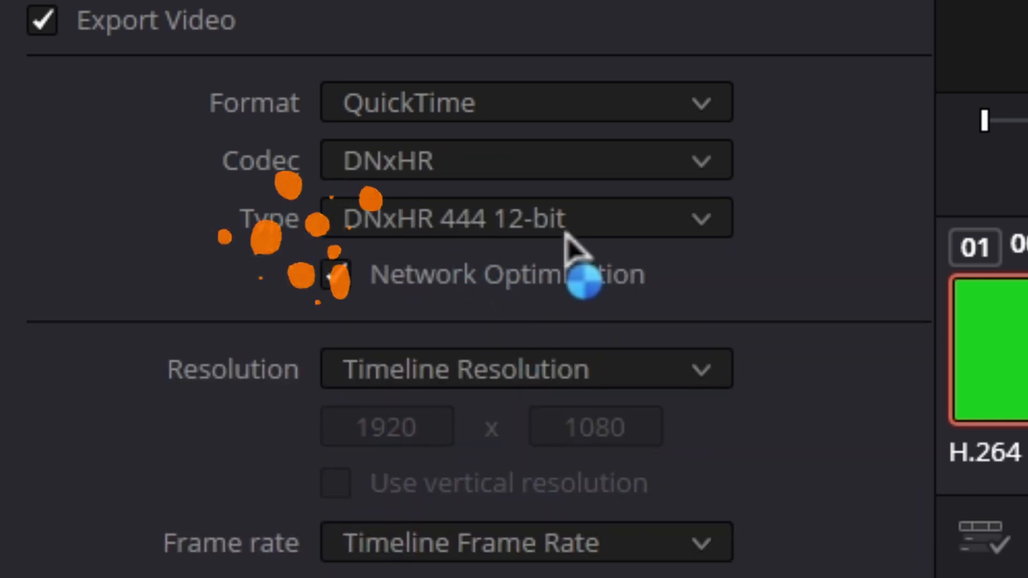
left_click(337, 276)
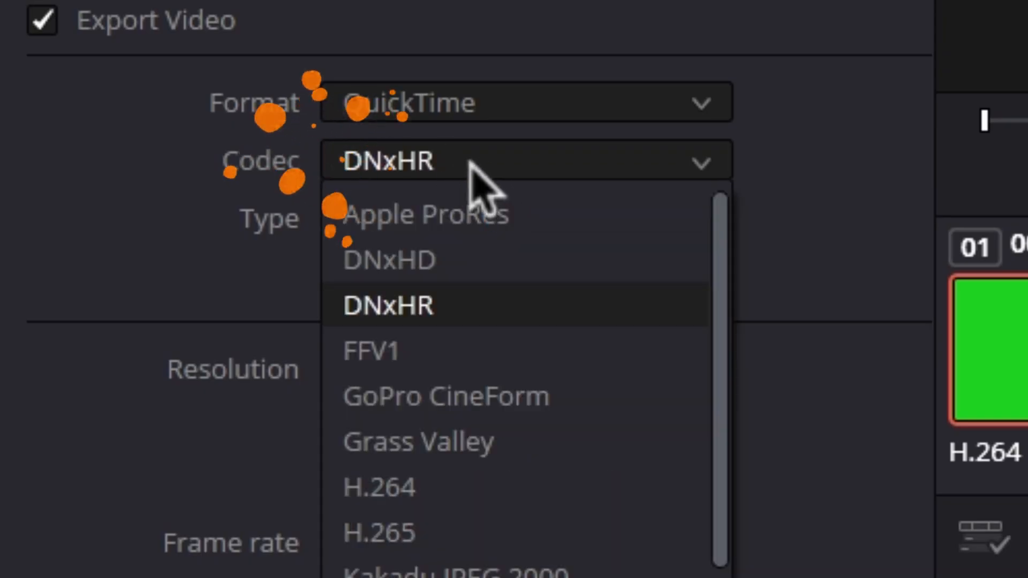
left_click(446, 396)
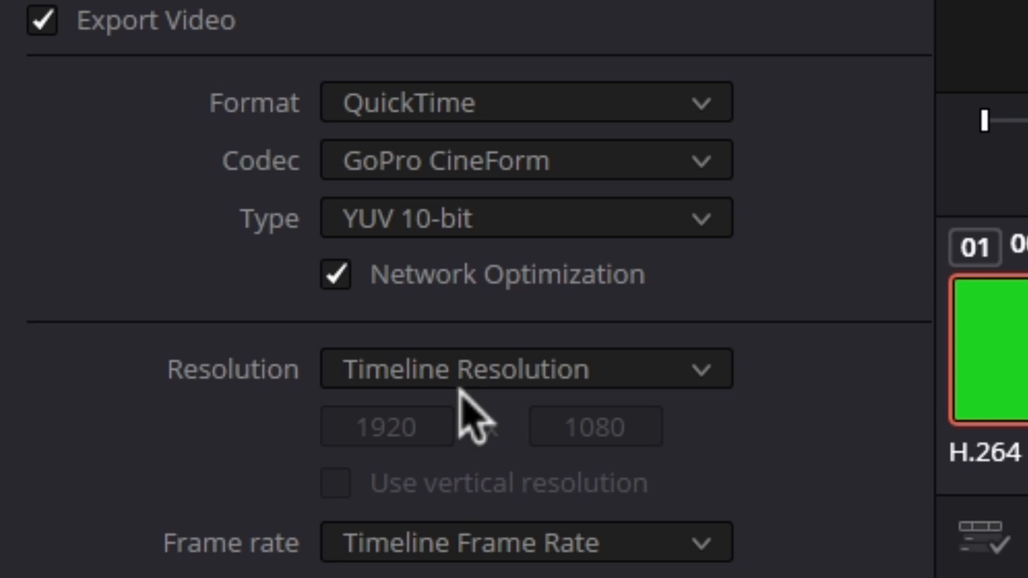
left_click(525, 219)
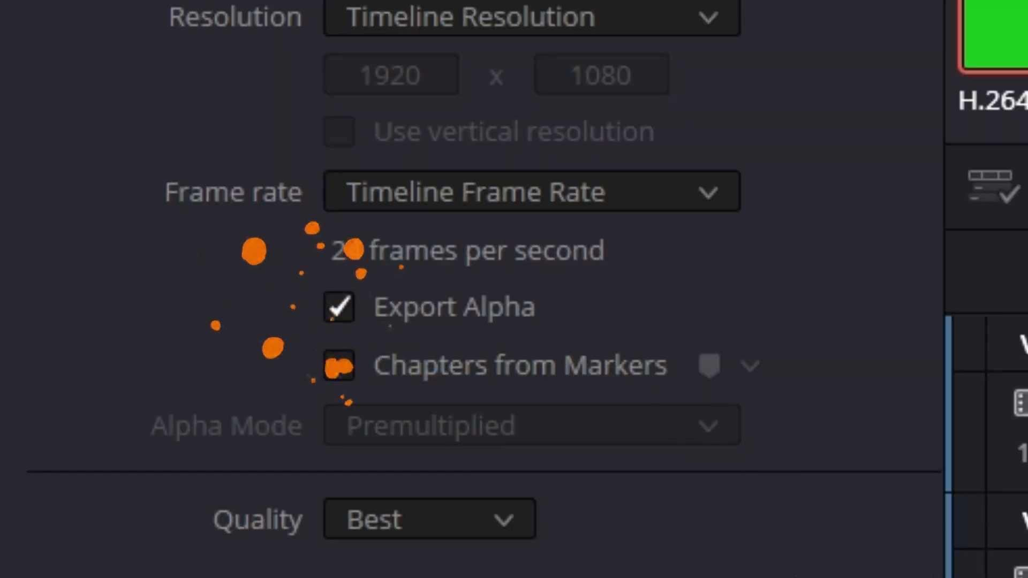
Enable Export Alpha and add the Render.mov job to the Render Queue
left_click(339, 366)
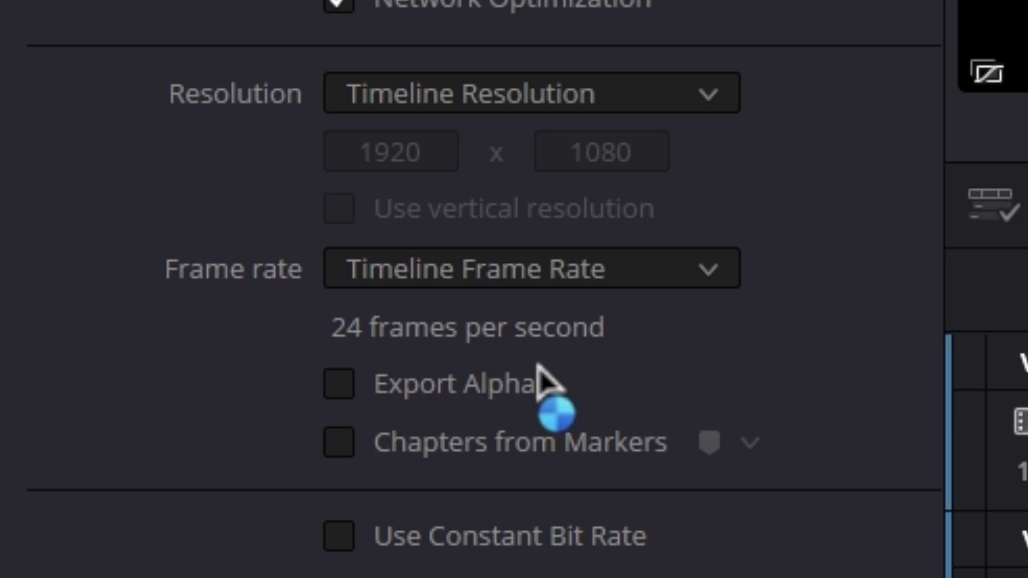
left_click(528, 94)
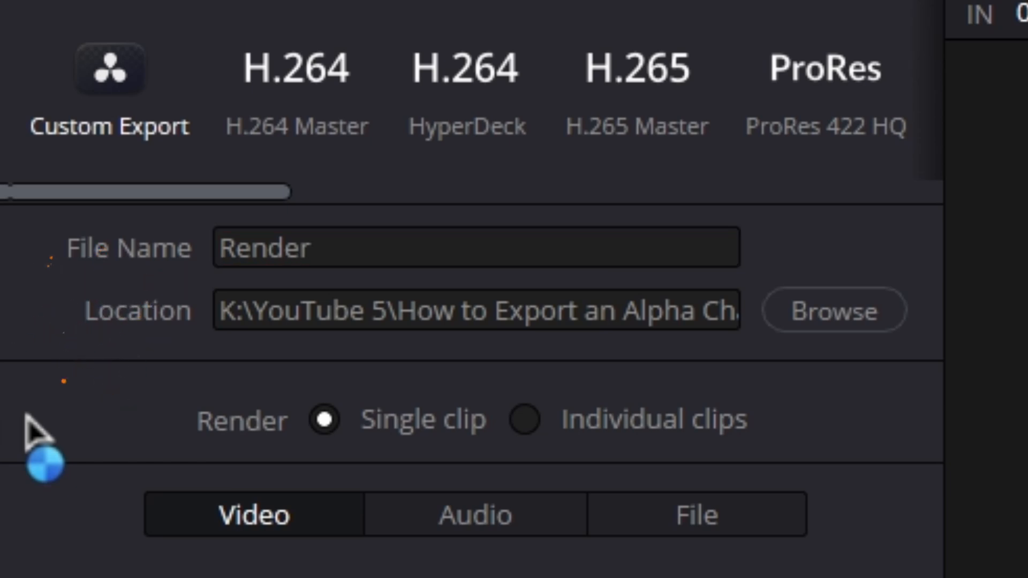
scroll("down", 3)
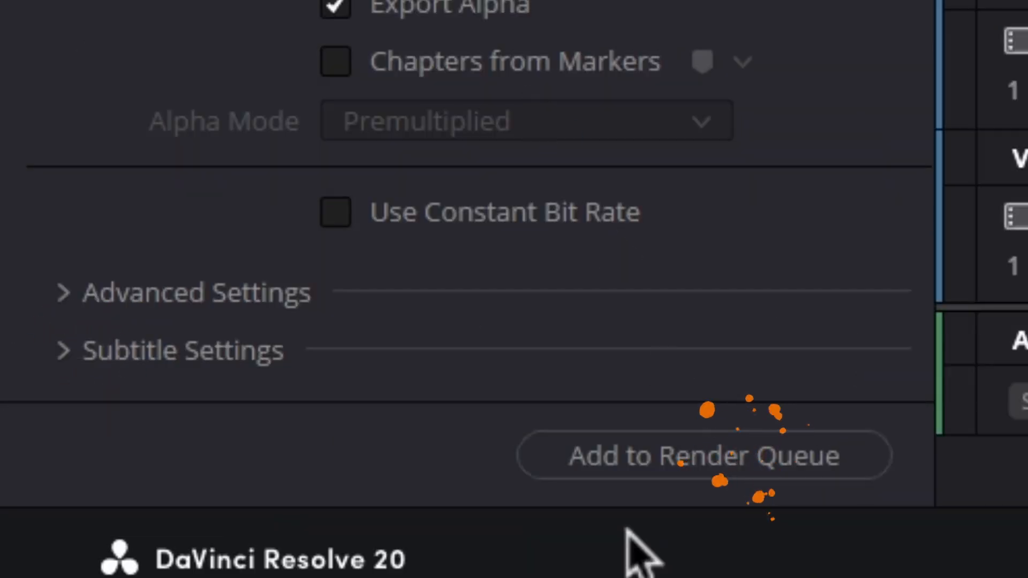
left_click(699, 456)
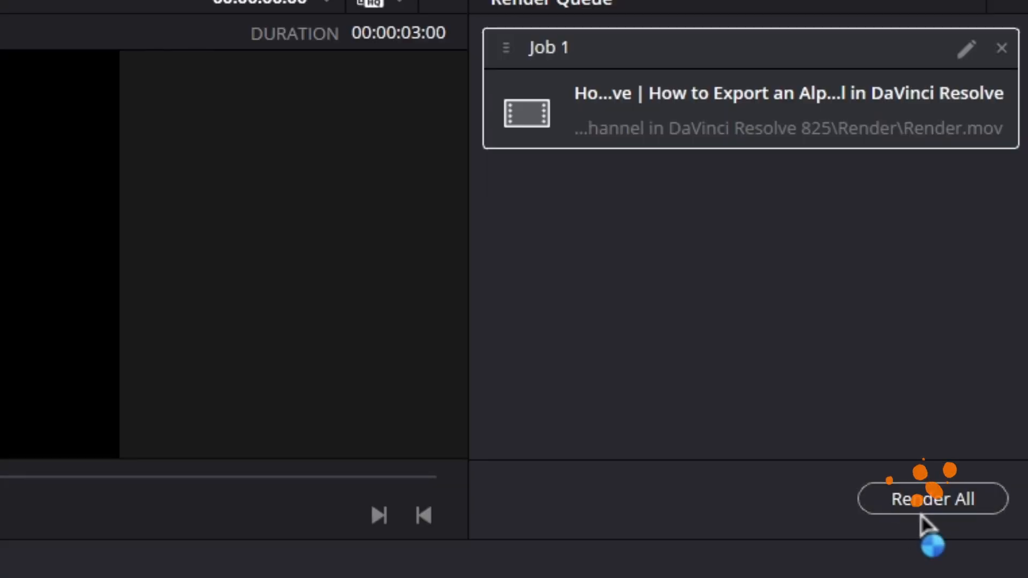